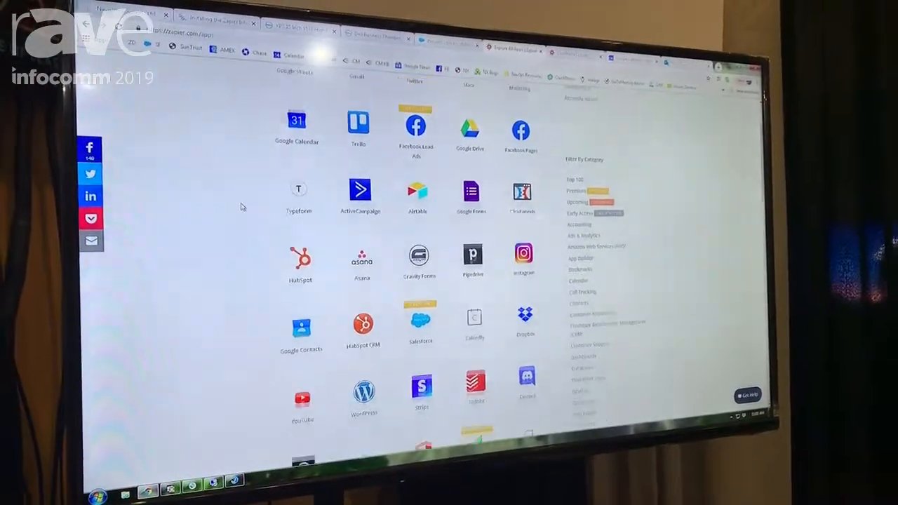
{"action": "scroll", "scroll_direction": "down", "scroll_amount": 3}
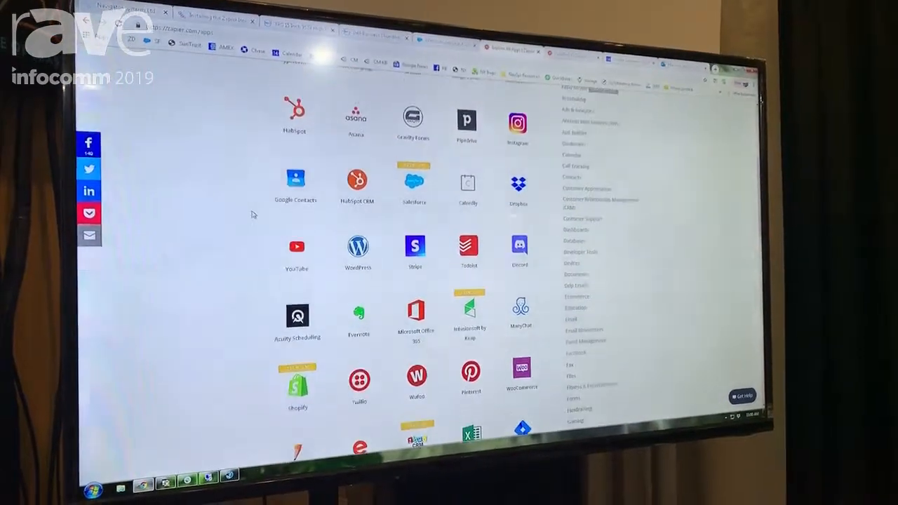
{"action": "scroll", "scroll_direction": "up", "scroll_amount": 3}
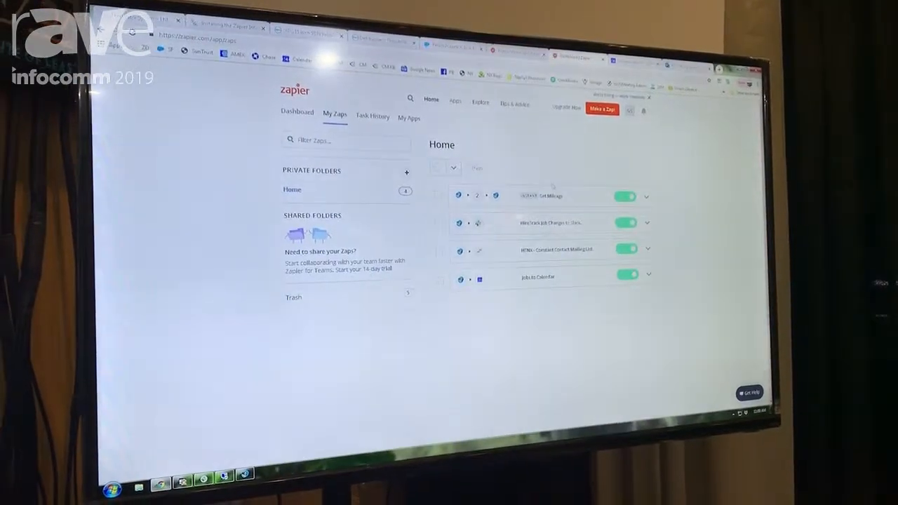
{"action": "scroll", "scroll_direction": "down", "scroll_amount": 3}
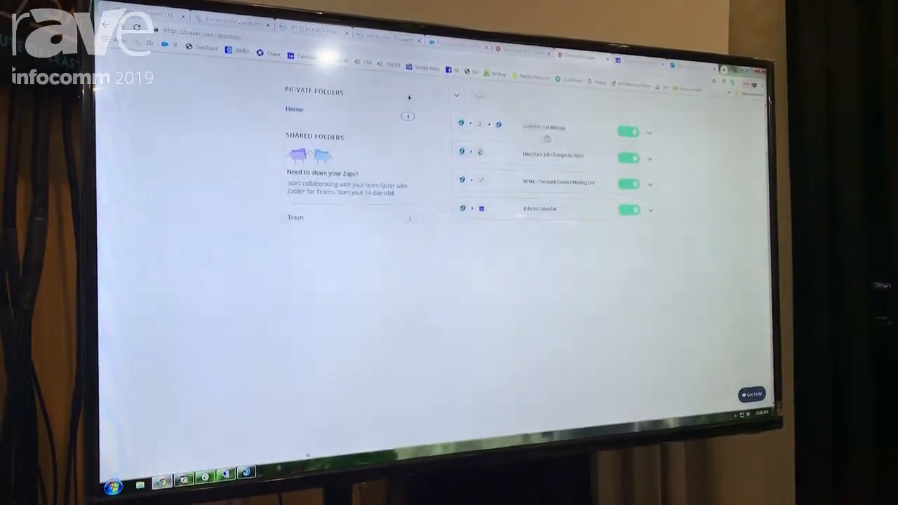